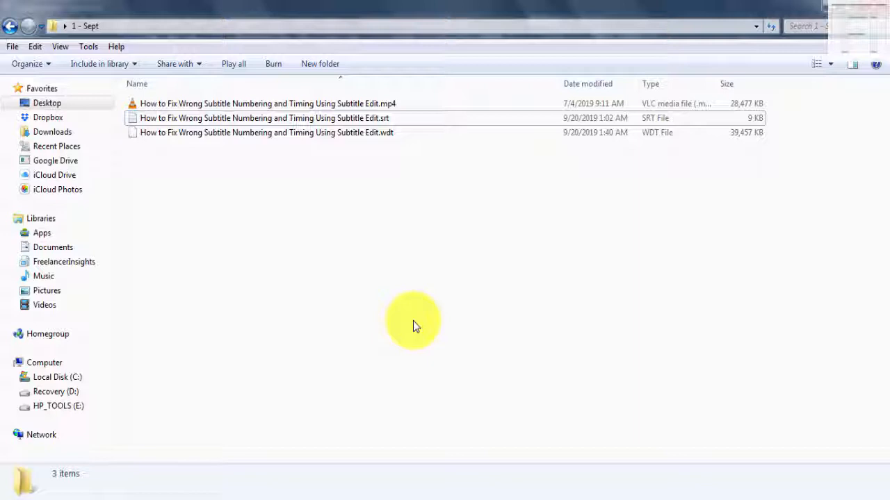
mouse_move(250, 426)
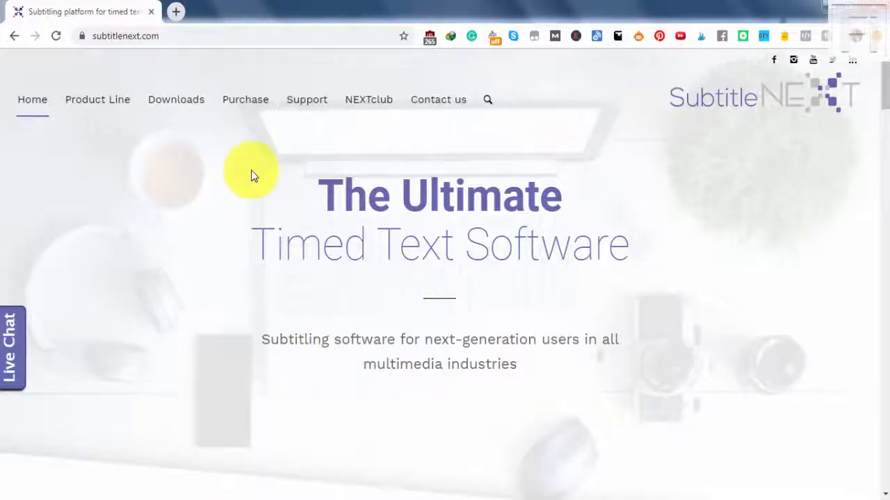
mouse_move(400, 52)
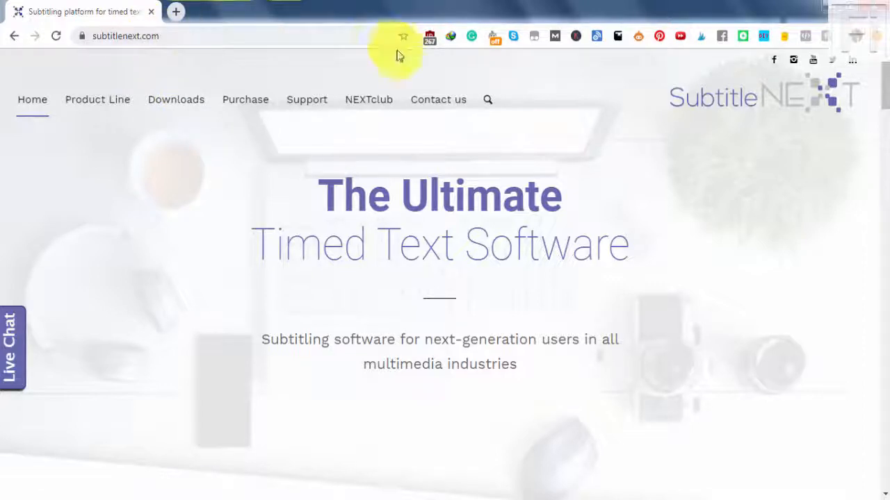
Step: Scroll the SubtitleNEXT homepage down to the Individual, Enterprise and Platform product line
scroll(down, 3)
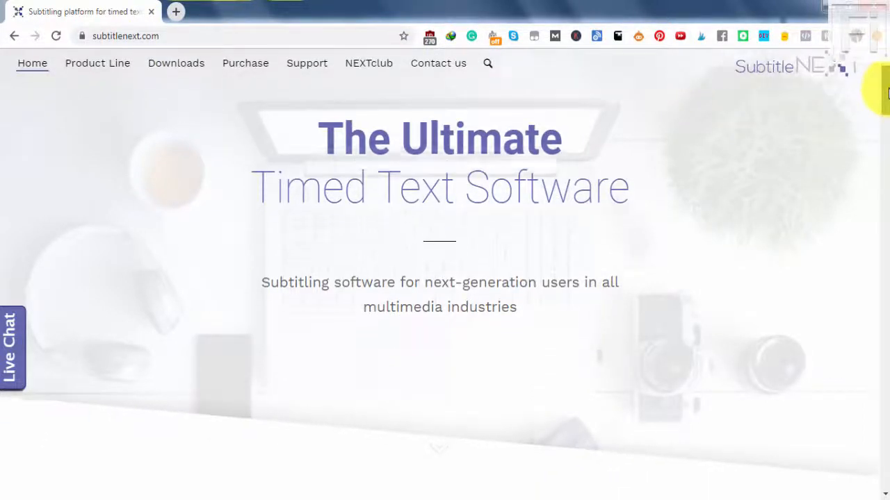
scroll(down, 3)
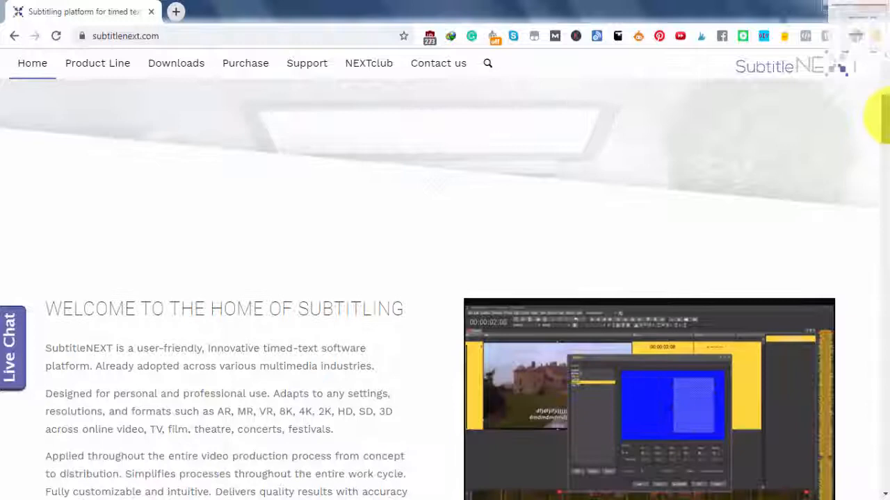
scroll(down, 3)
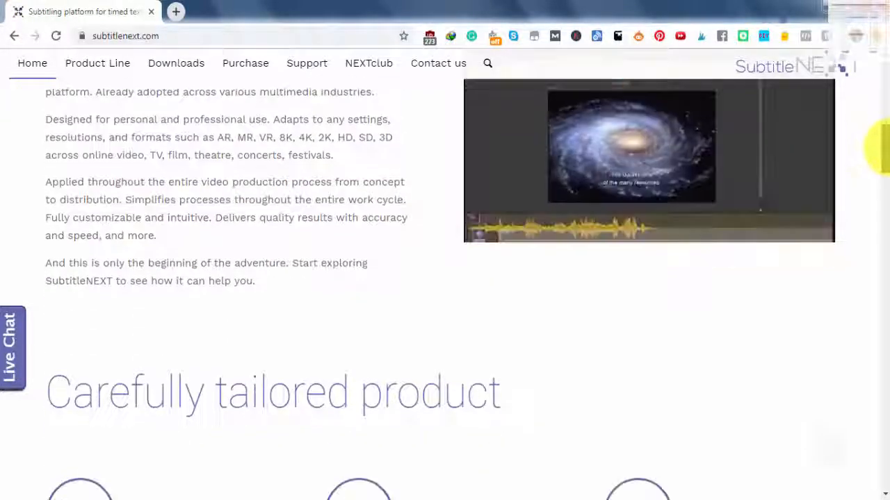
scroll(down, 3)
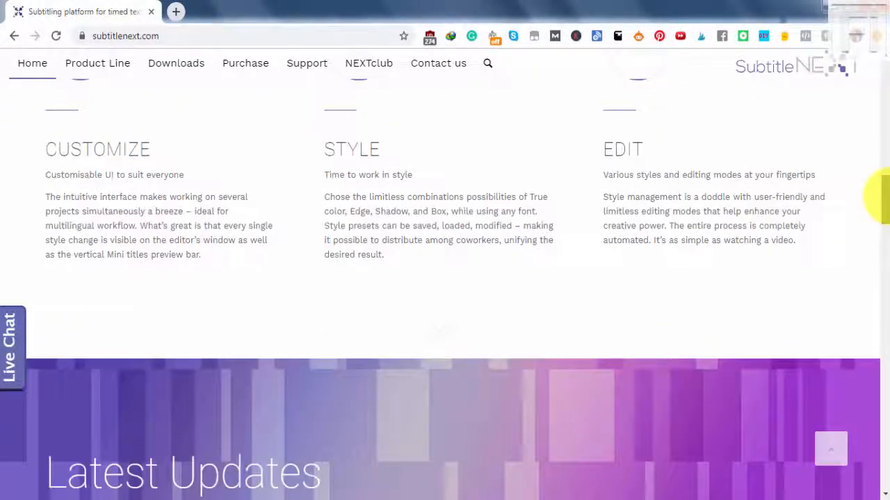
scroll(down, 3)
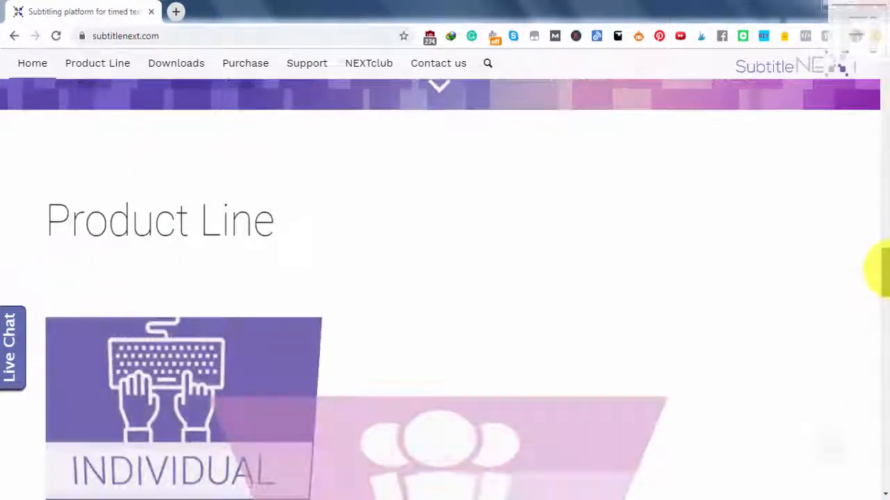
scroll(down, 3)
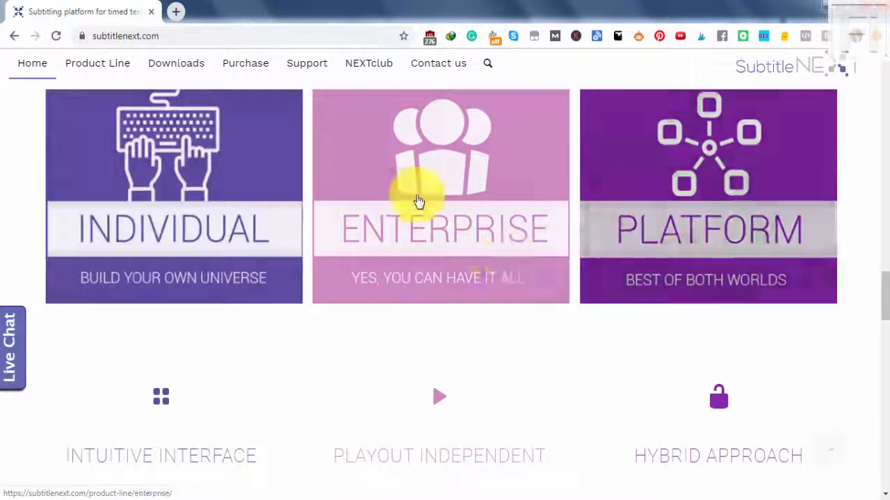
mouse_move(859, 197)
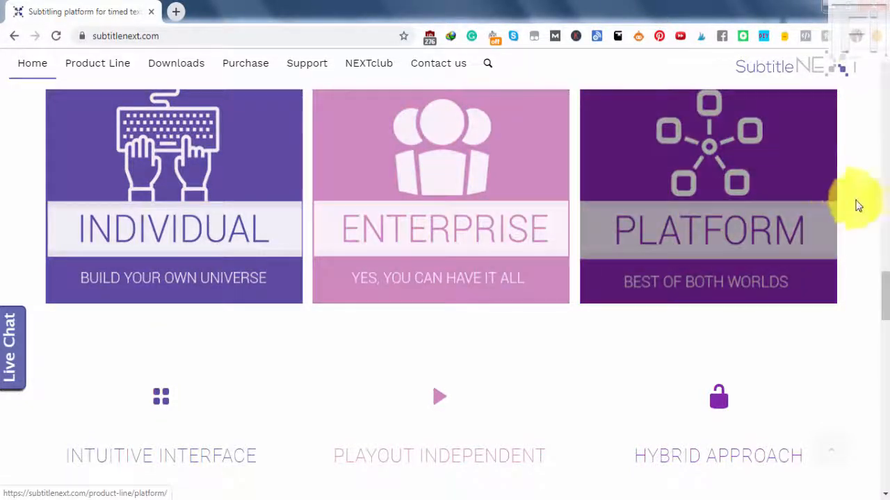
mouse_move(882, 292)
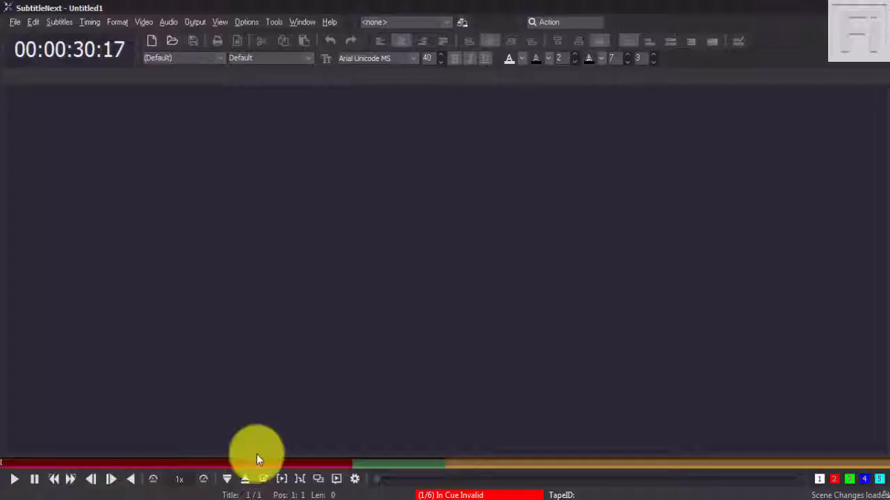
mouse_move(595, 294)
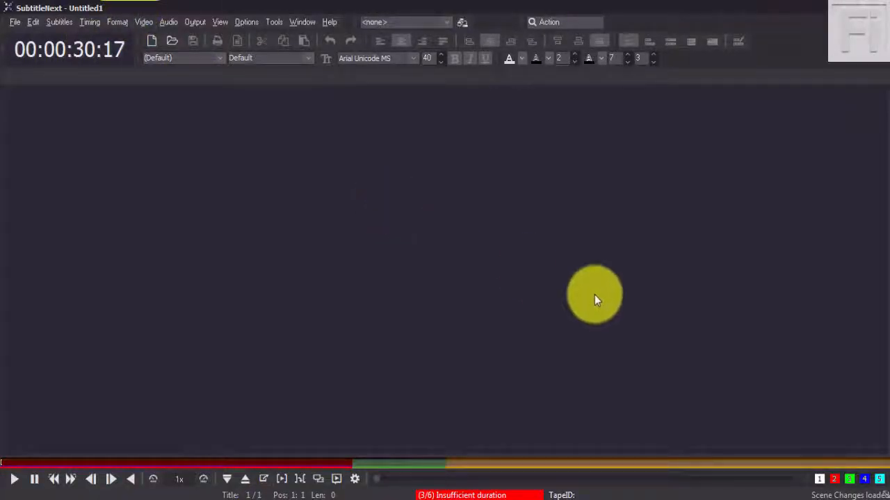
mouse_move(253, 410)
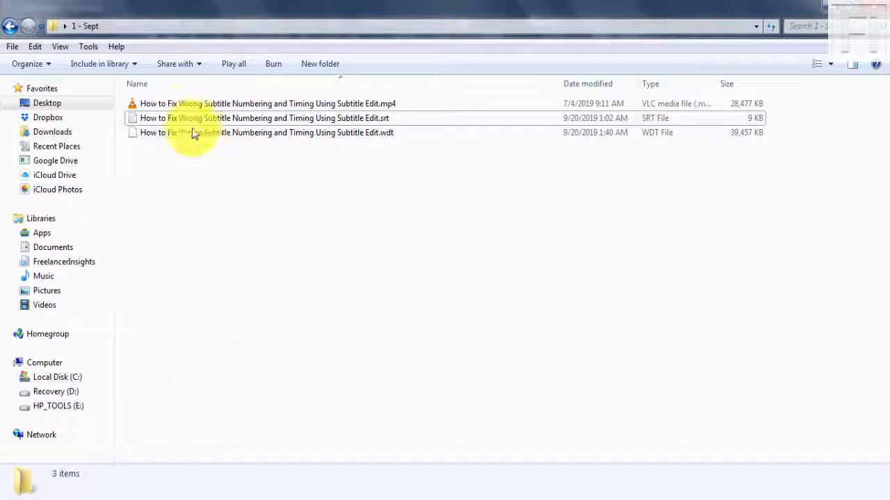
Step: Select the tutorial MP4 to show its 1280x720, 27.8 MB details in the pane
click(267, 103)
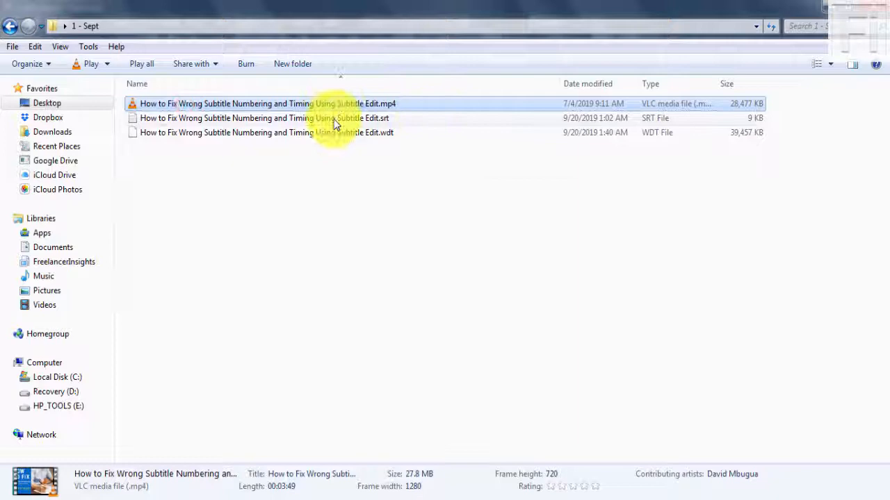
click(264, 116)
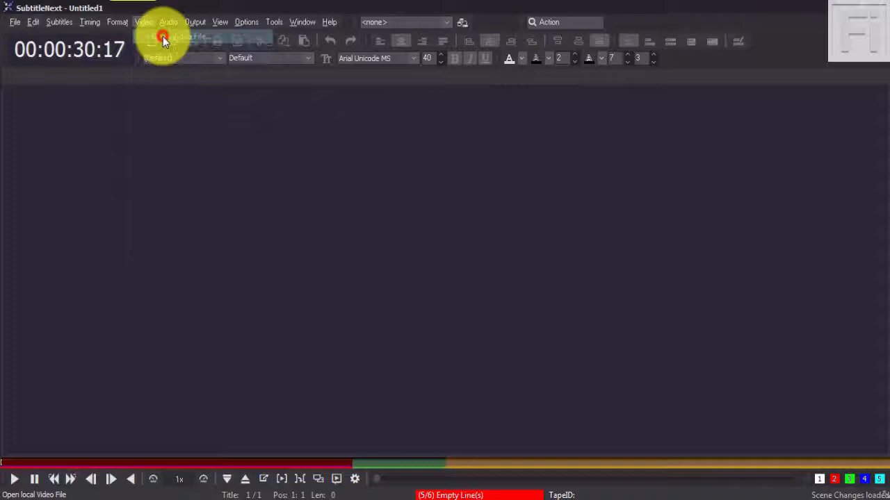
Step: Load the tutorial MP4 from the folder as the local video to subtitle
click(161, 36)
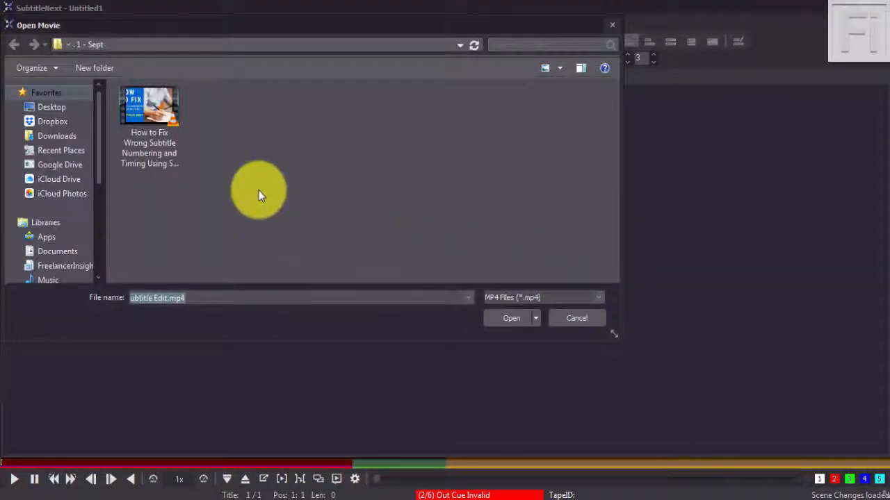
mouse_move(147, 118)
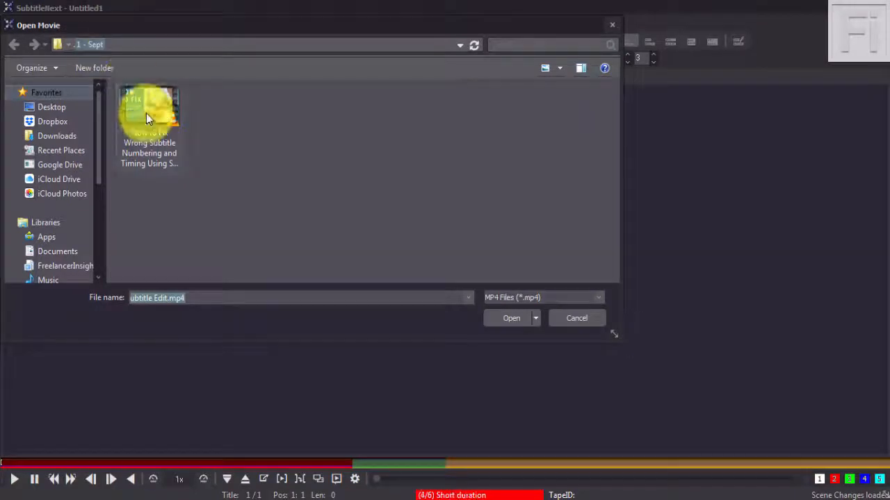
click(149, 111)
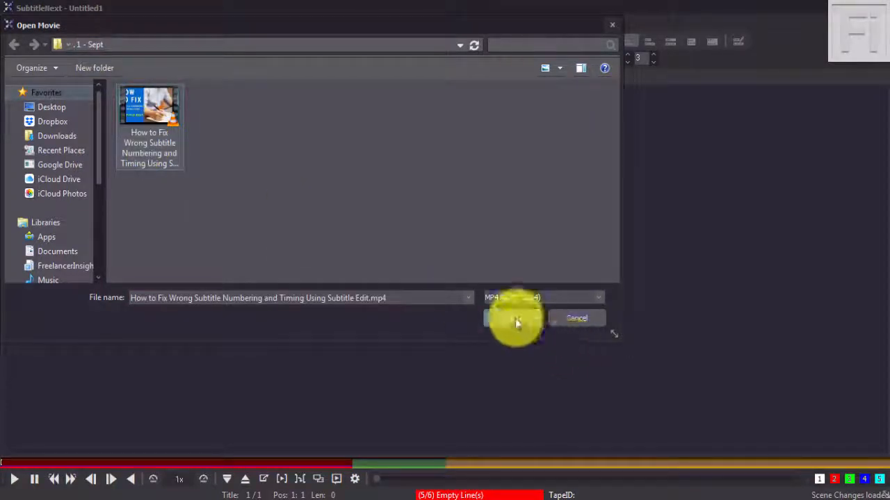
click(514, 318)
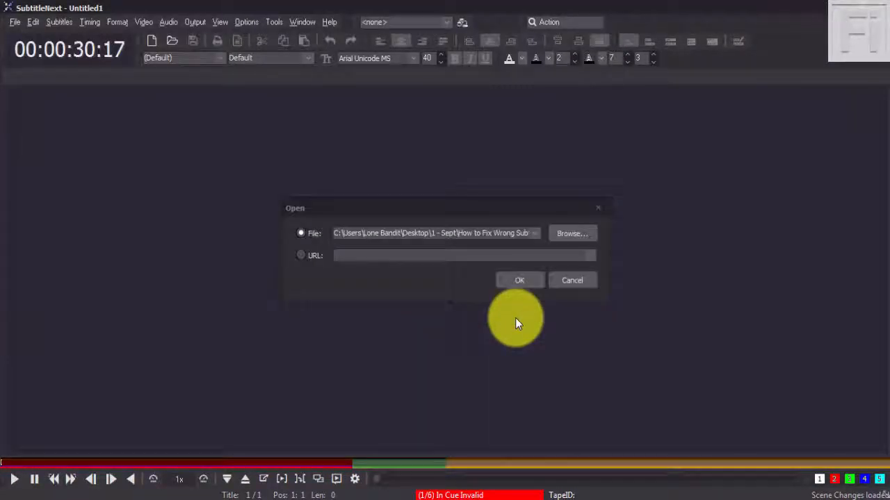
click(520, 280)
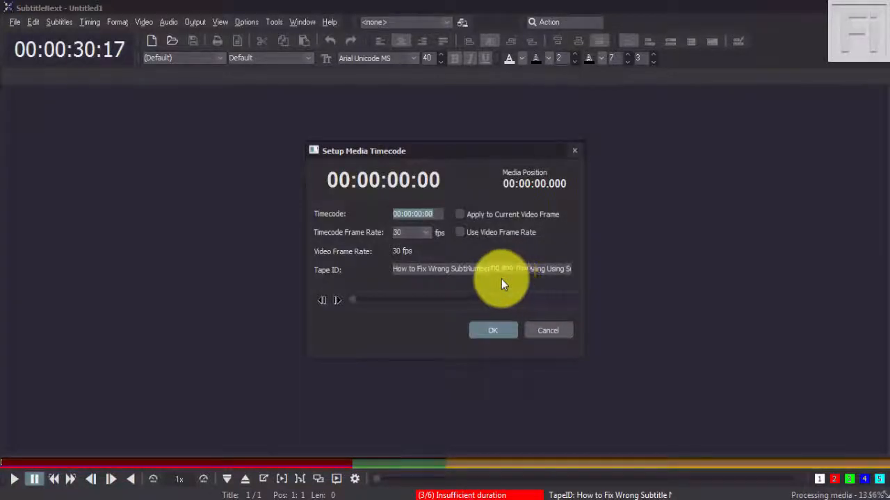
mouse_move(495, 167)
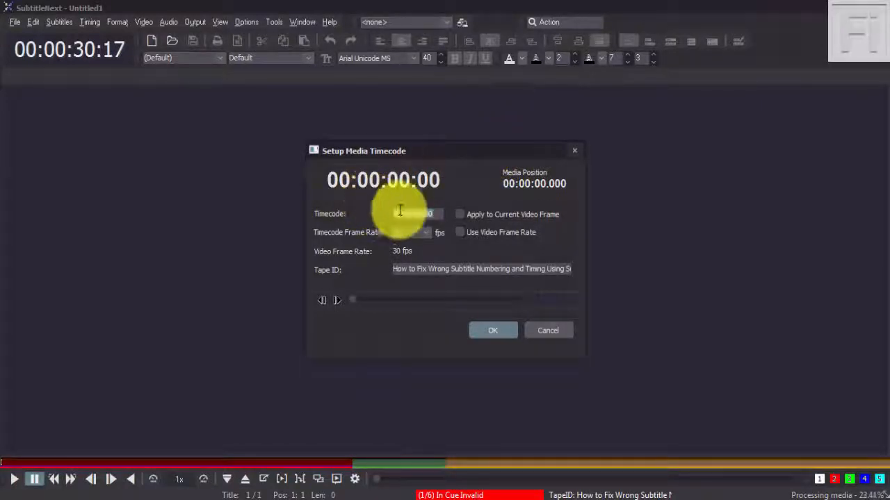
mouse_move(507, 174)
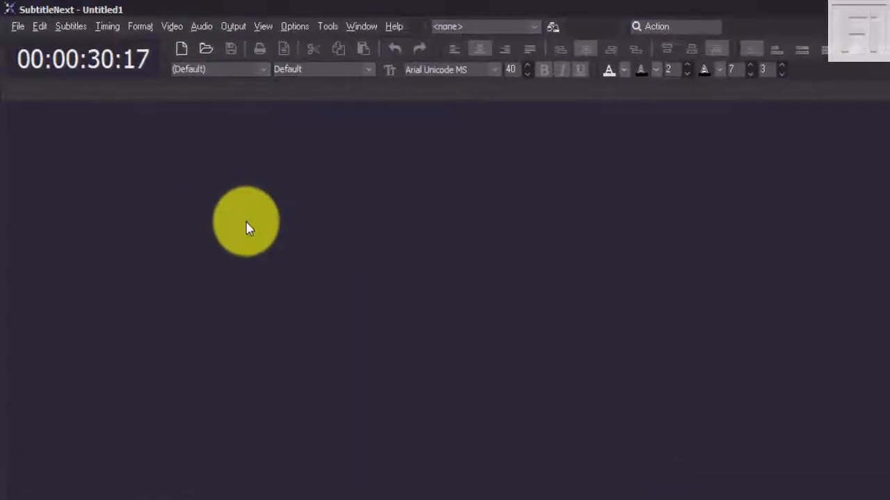
mouse_move(425, 264)
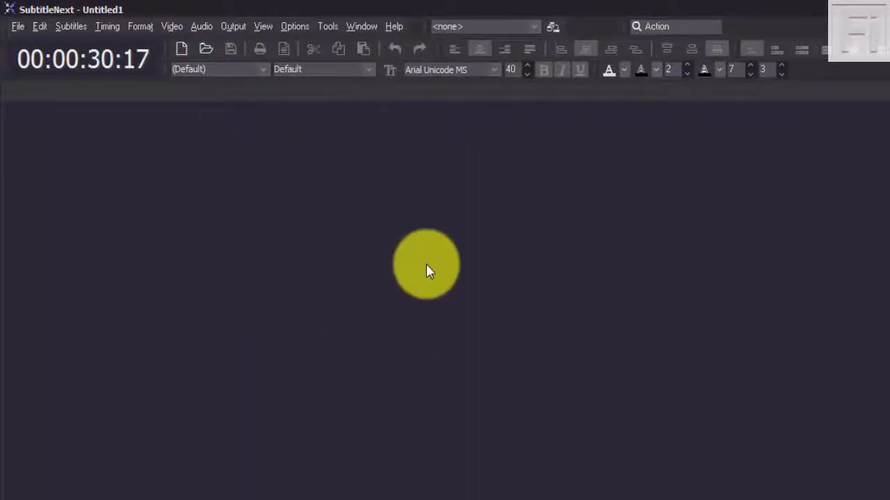
Step: Start File > Open to choose the SubRip subtitle file in the 1 - Sept folder
click(18, 26)
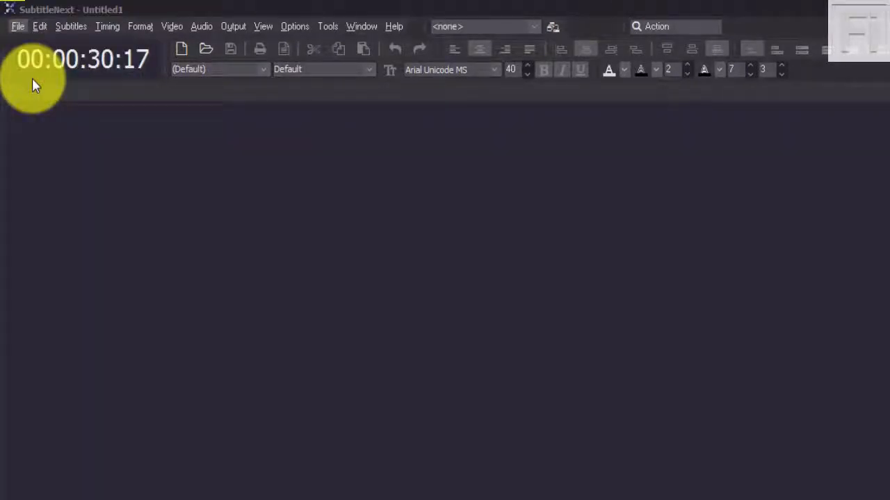
click(206, 48)
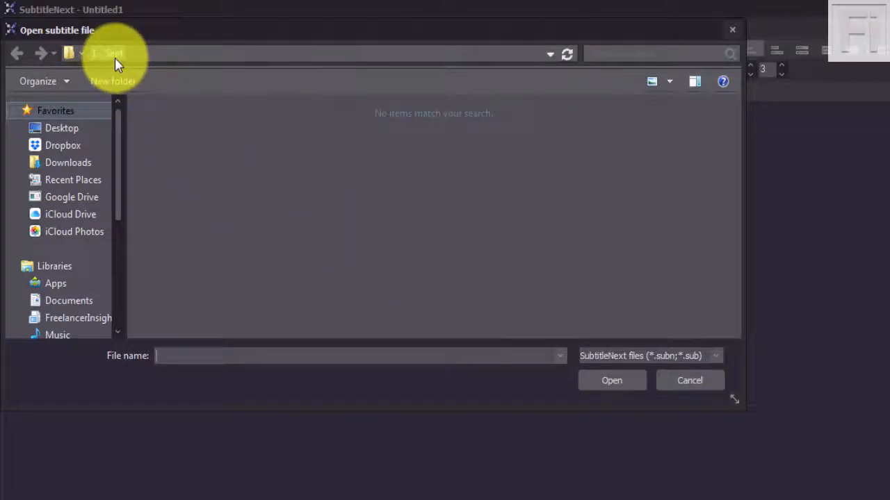
mouse_move(674, 319)
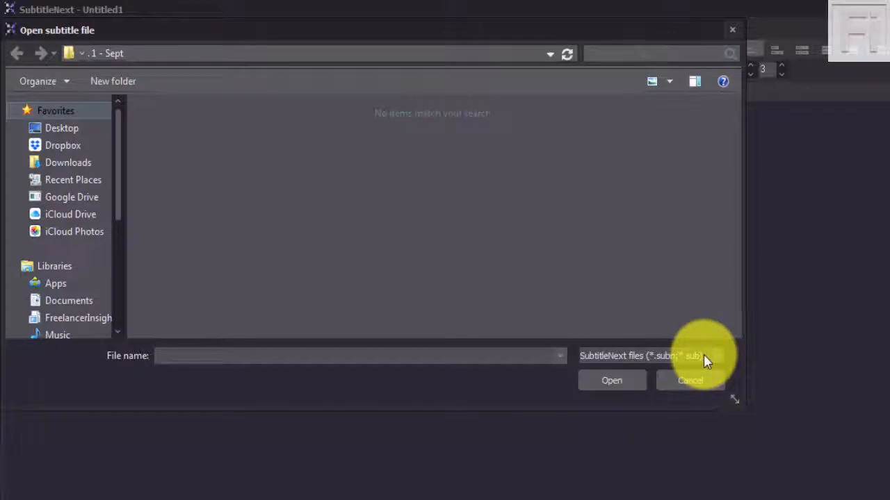
mouse_move(595, 364)
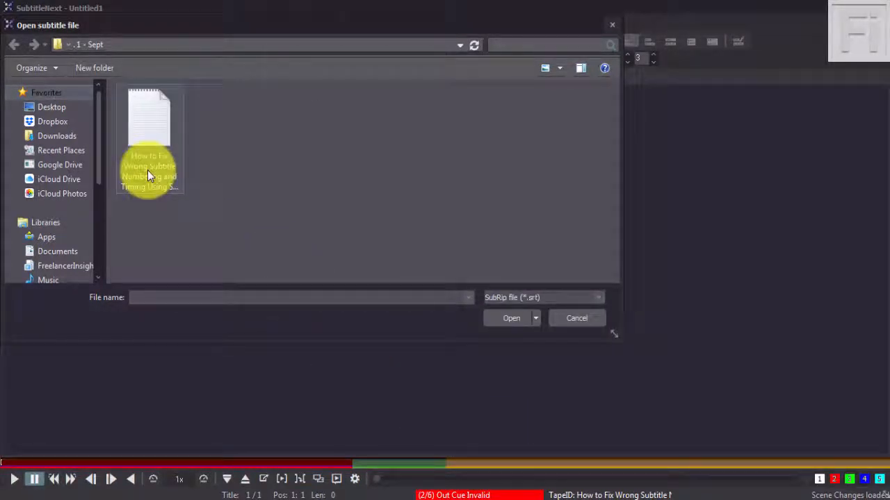
mouse_move(149, 169)
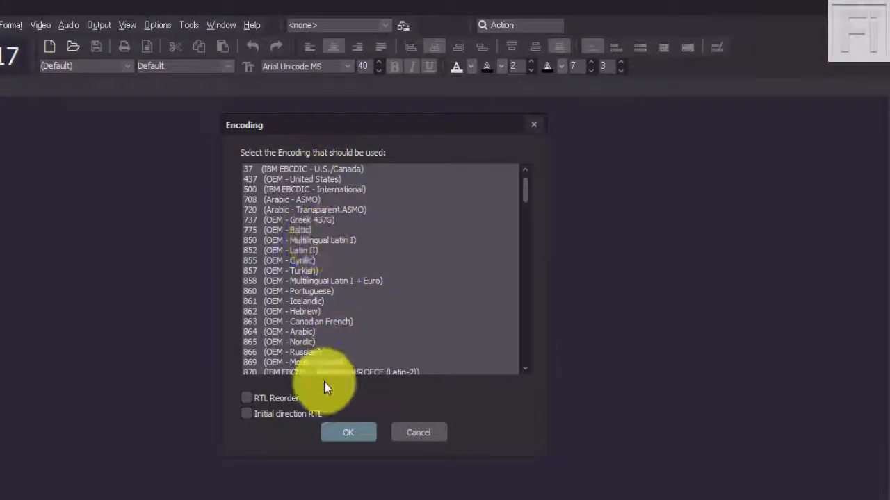
mouse_move(528, 187)
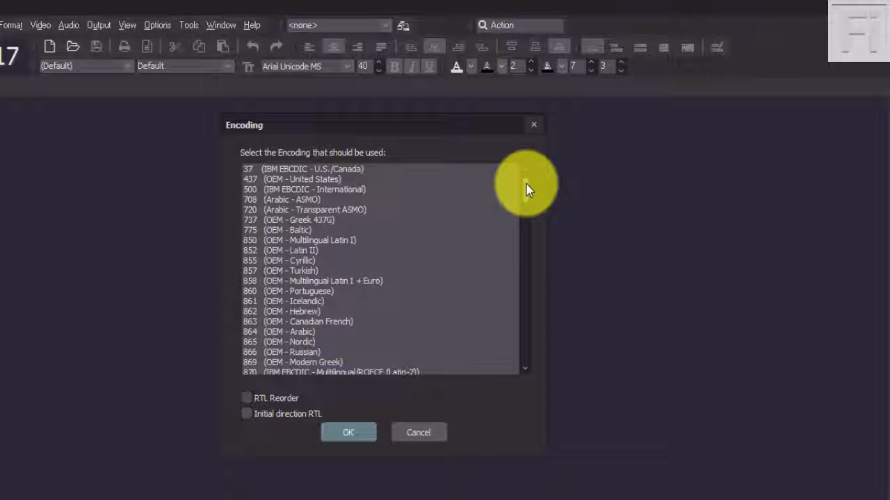
mouse_move(525, 186)
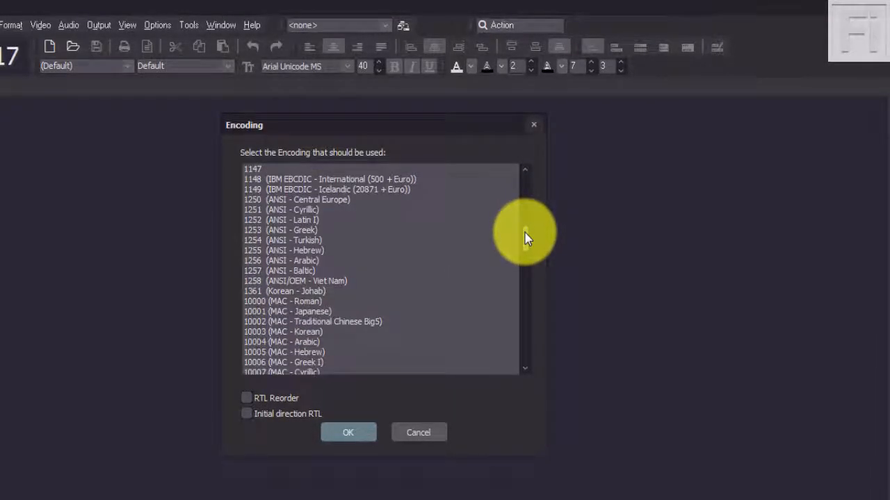
Step: Choose 65001 (UTF-8) as the subtitle file encoding and confirm it
scroll(down, 3)
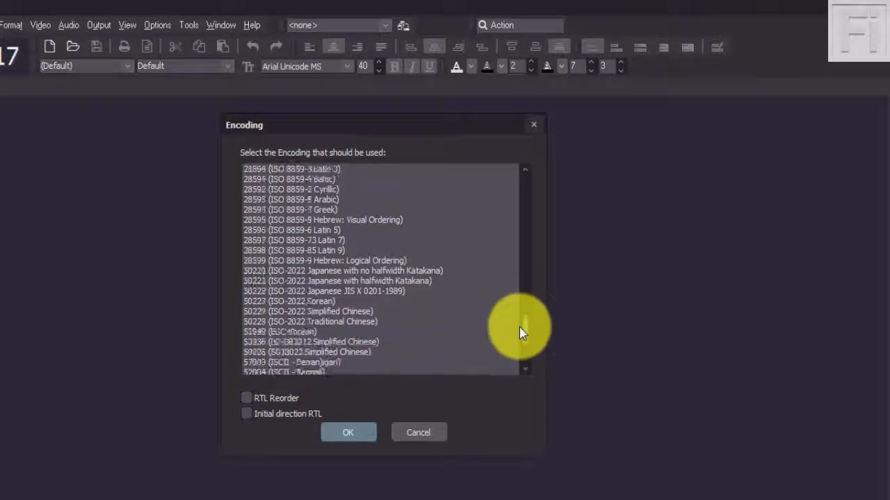
scroll(down, 3)
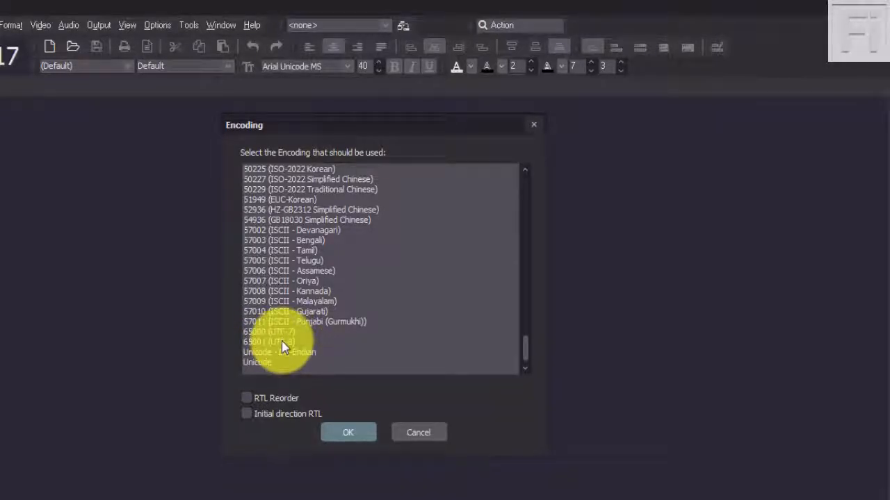
click(268, 342)
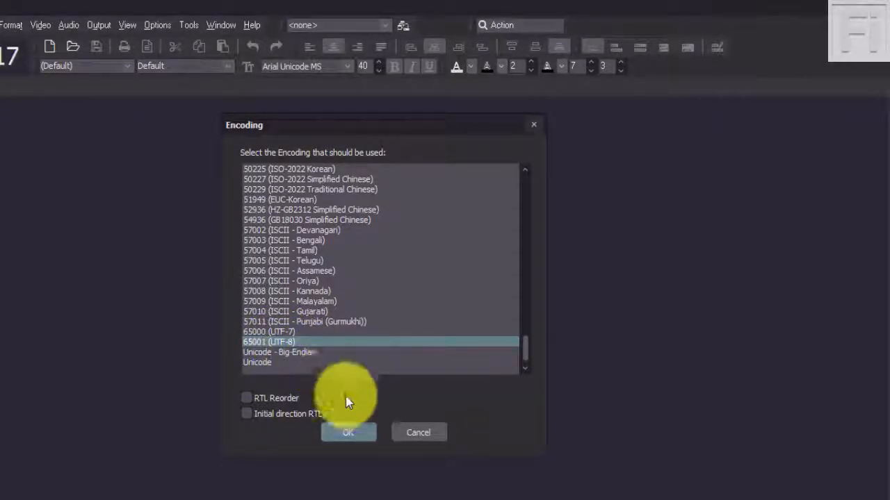
mouse_move(317, 406)
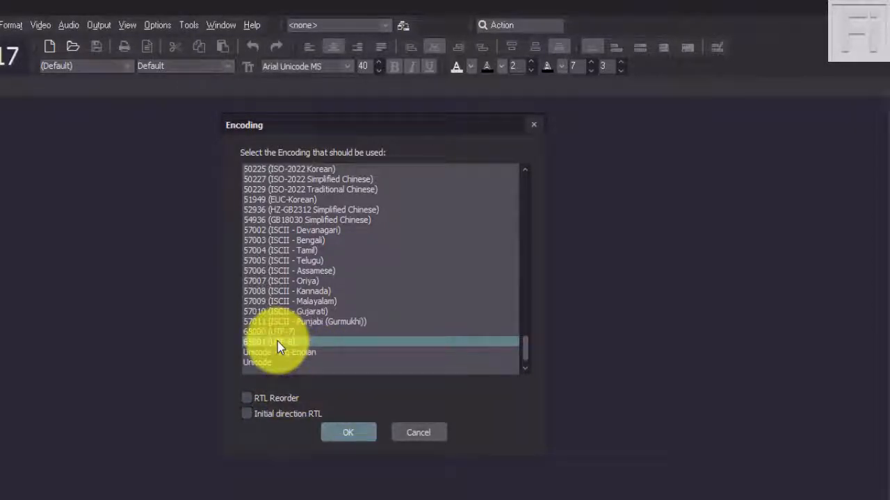
click(347, 432)
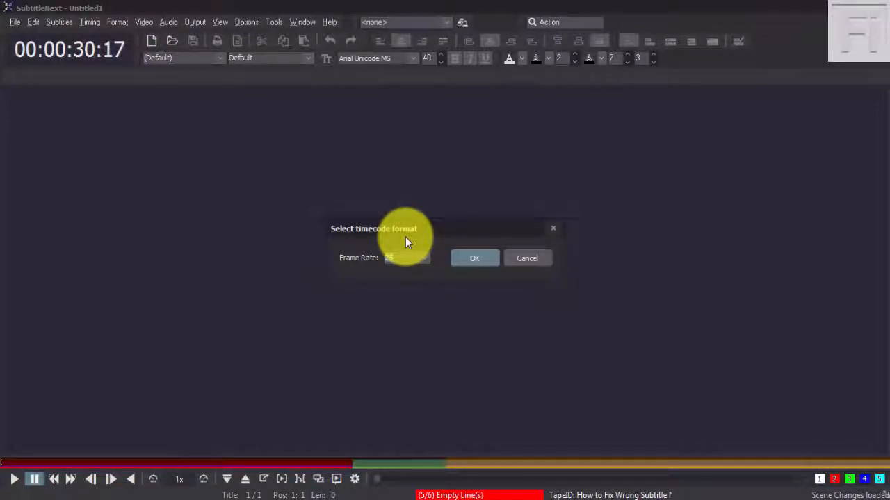
Step: Enter 30 as the timecode frame rate and confirm it
text(30)
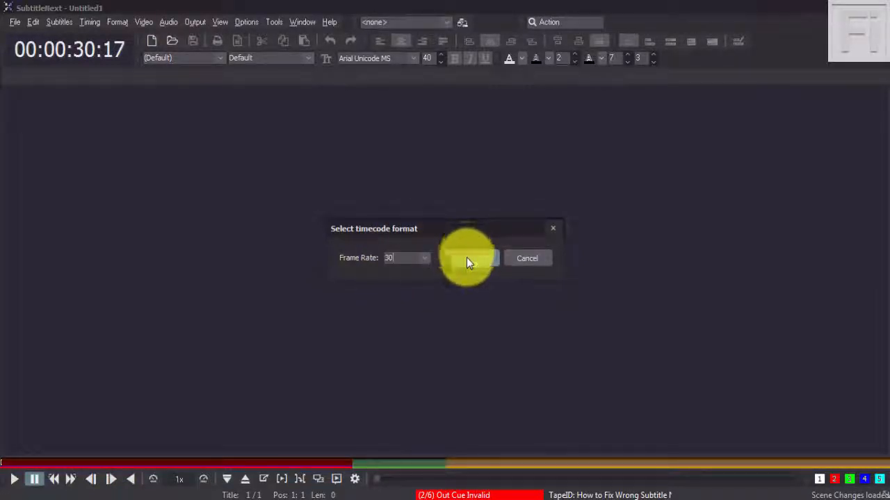
click(467, 257)
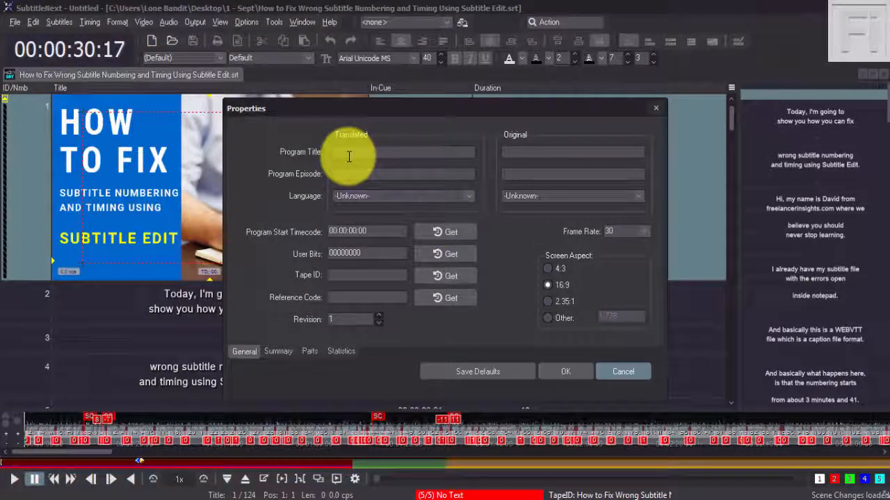
mouse_move(511, 164)
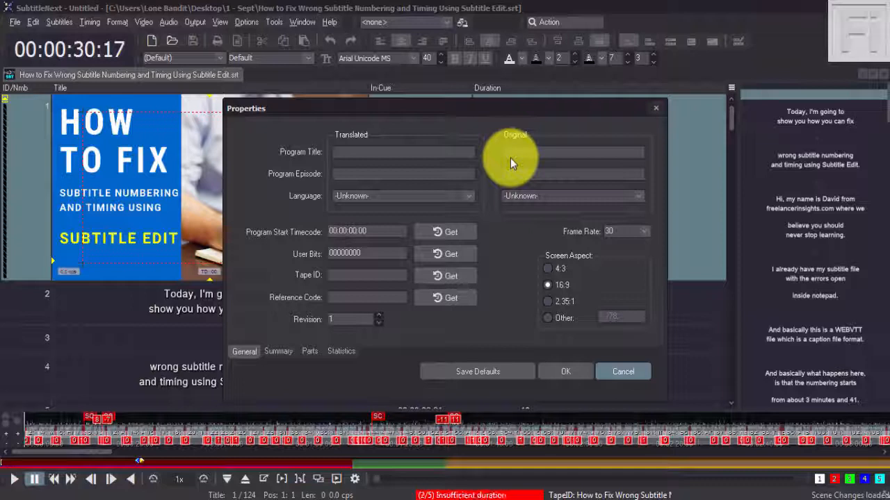
mouse_move(567, 271)
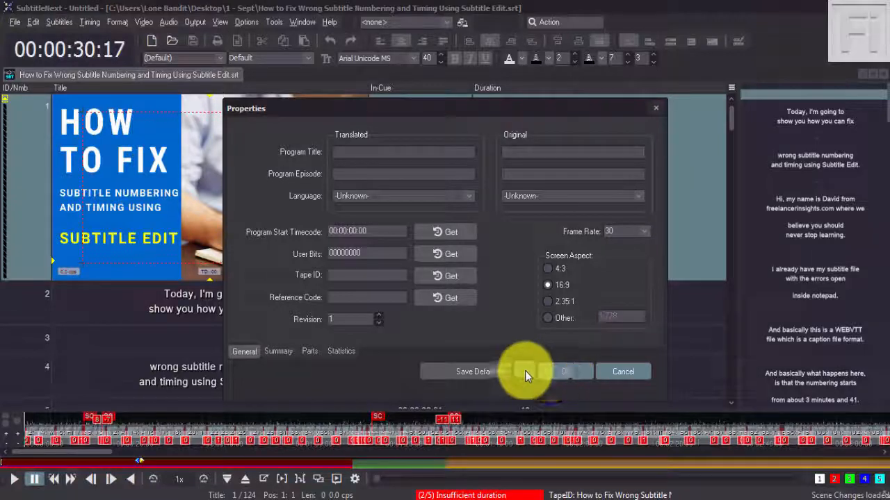
Step: Accept the Properties dialog defaults so the subtitles load over the video
click(563, 372)
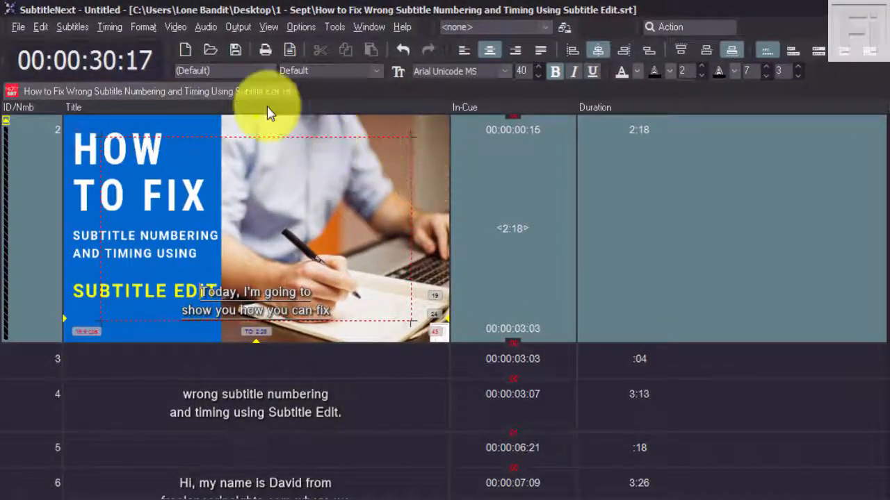
Step: Bring up the Format menu with alignment, direction, font and style options
click(143, 27)
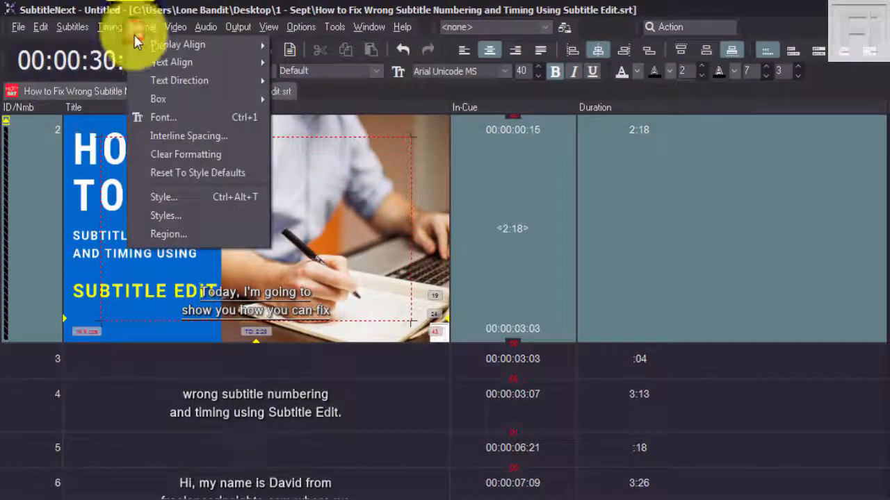
mouse_move(164, 197)
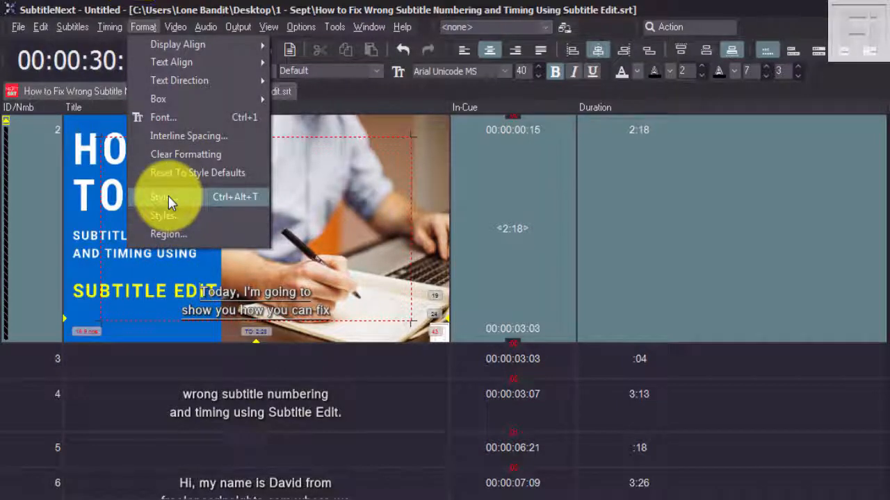
Step: In the Default style, set a Sized black background box, previewing Fixed and Block box types
click(163, 197)
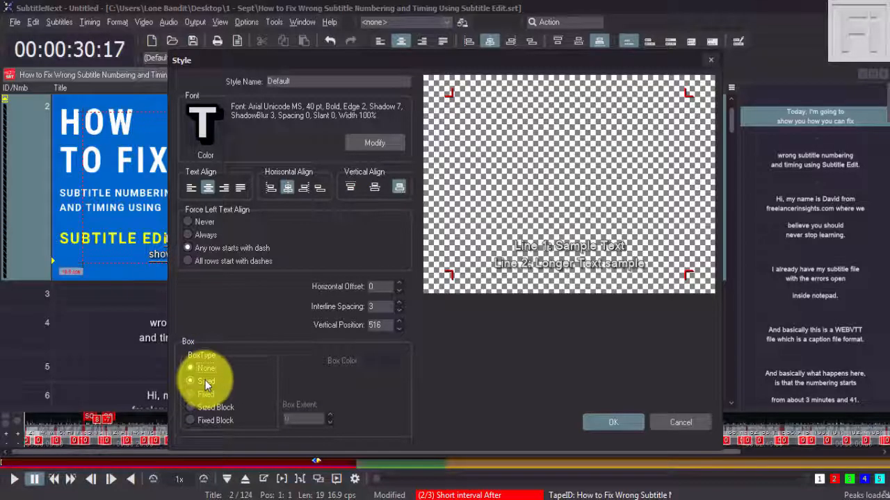
click(190, 381)
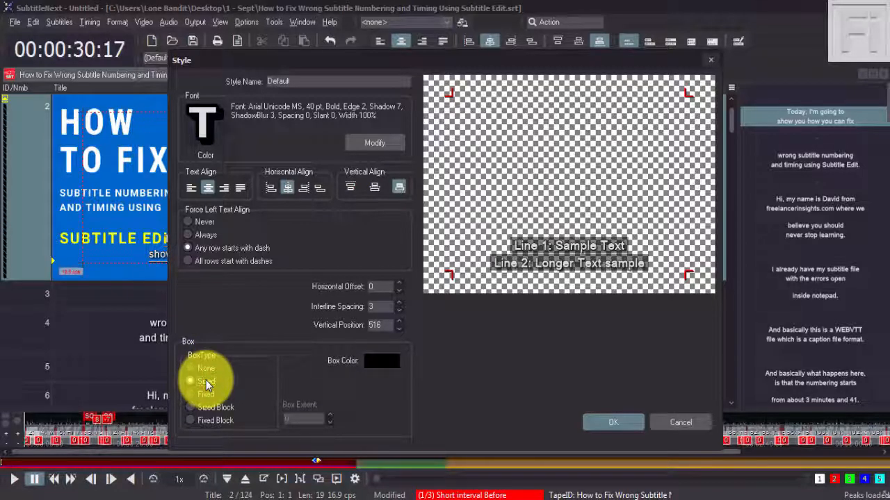
click(192, 381)
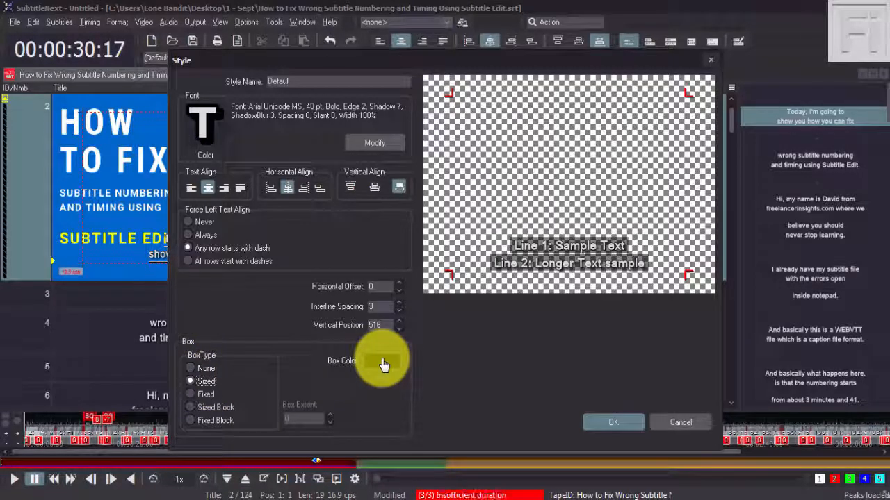
click(383, 365)
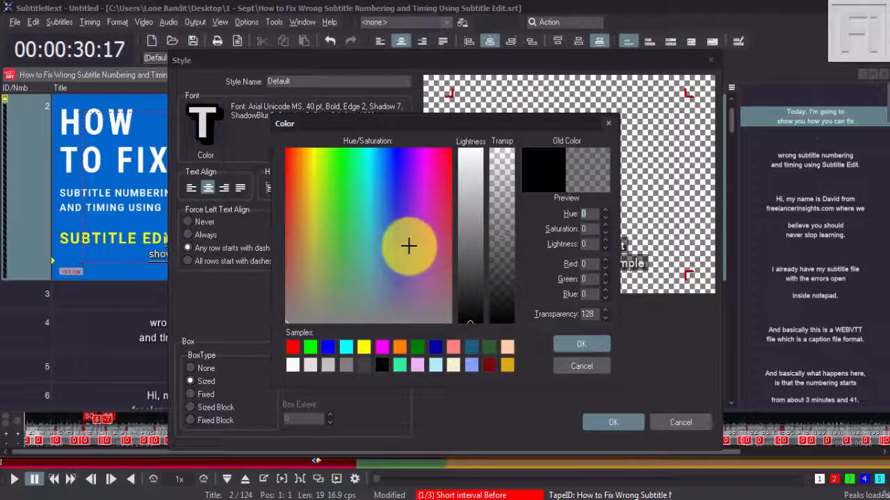
click(581, 366)
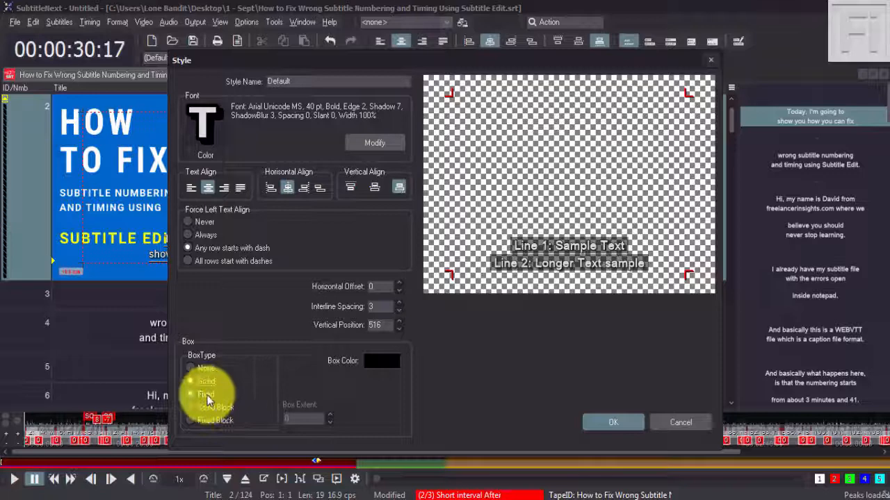
click(191, 407)
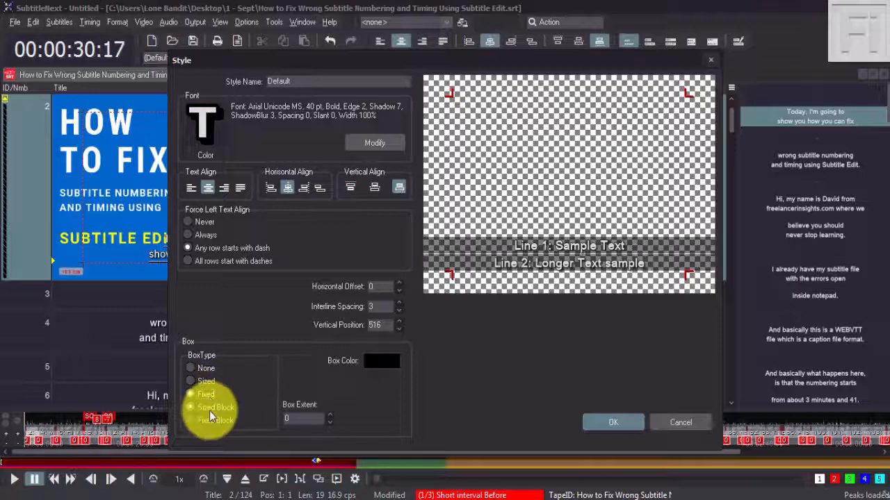
click(189, 419)
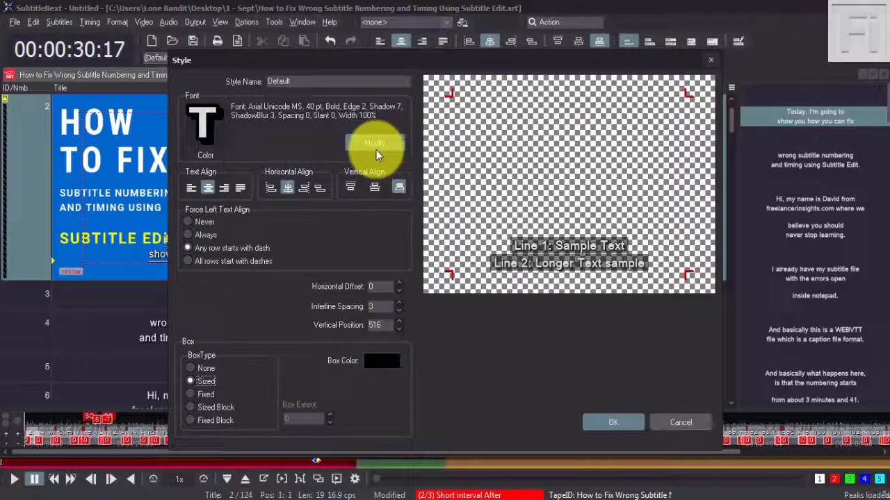
Step: Set the Default style's font edge and shadow sizes to zero and confirm the style
click(376, 144)
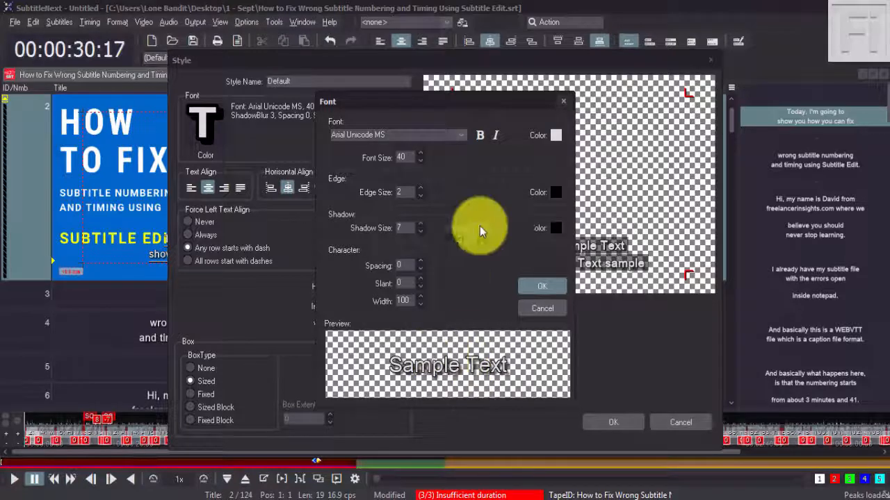
click(556, 135)
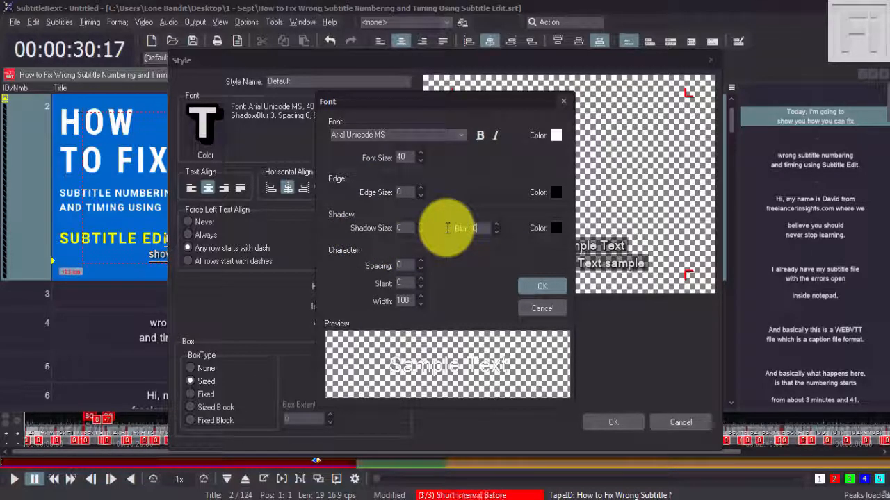
click(542, 286)
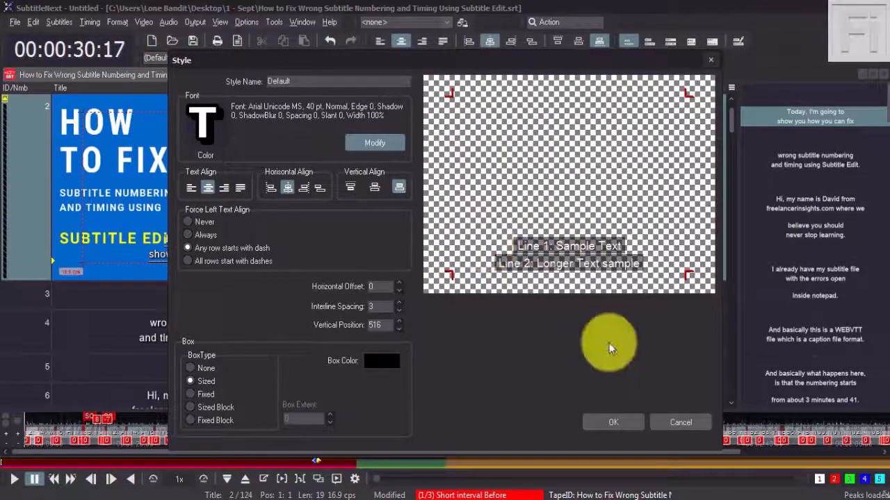
mouse_move(497, 330)
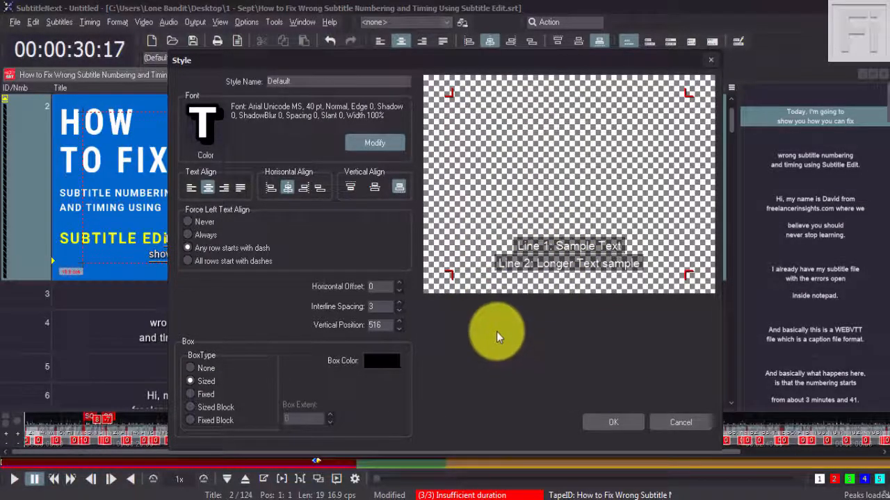
click(613, 423)
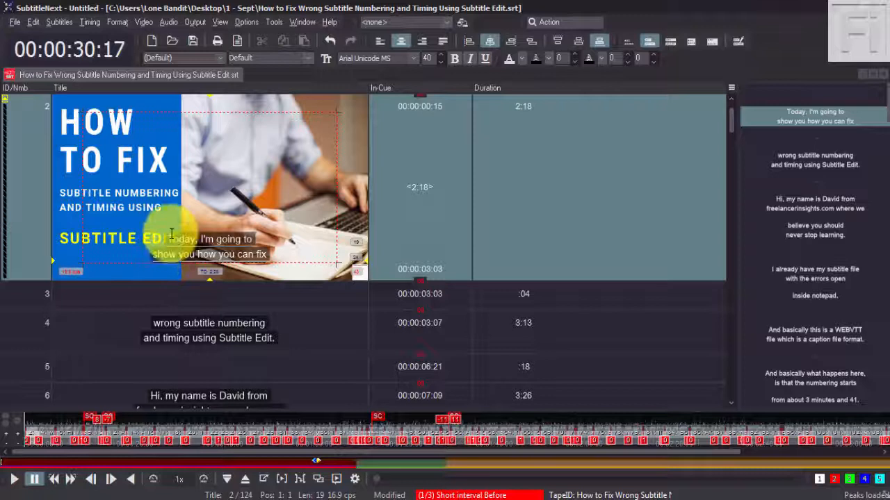
mouse_move(253, 132)
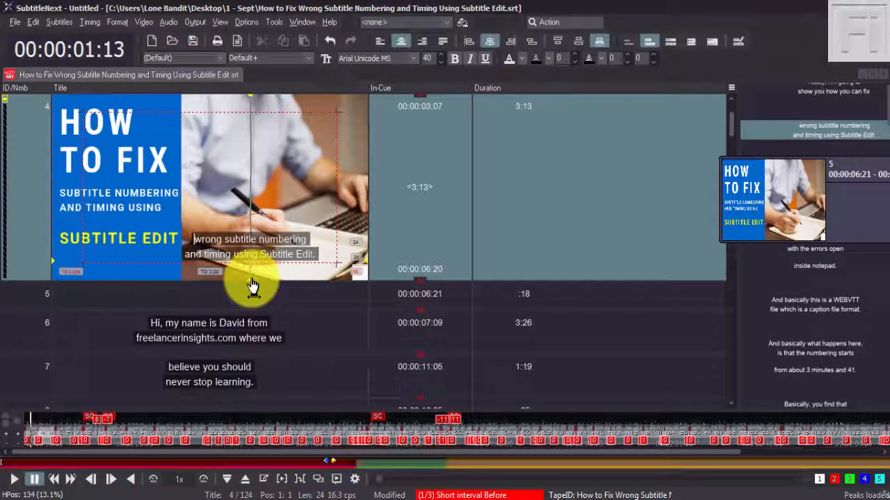
mouse_move(839, 154)
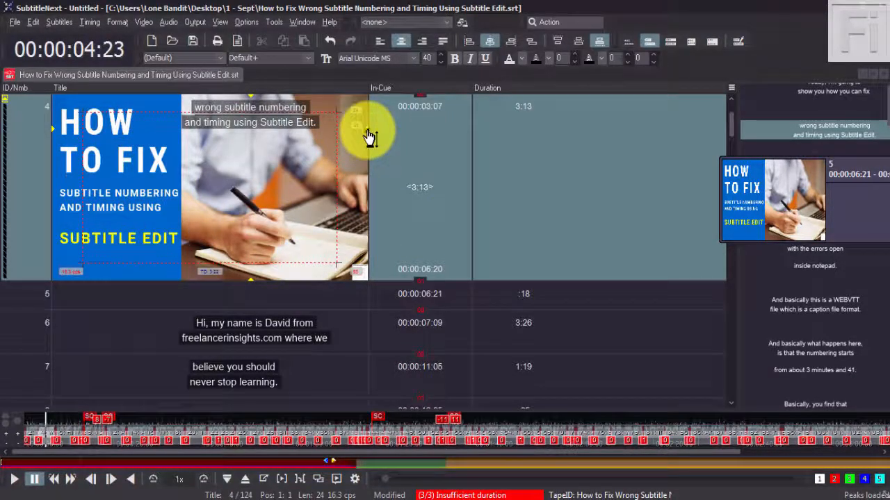
Step: Drag subtitle 4's caption lower in the preview so it sits over the photo, clear of the title
drag(368, 132, 375, 264)
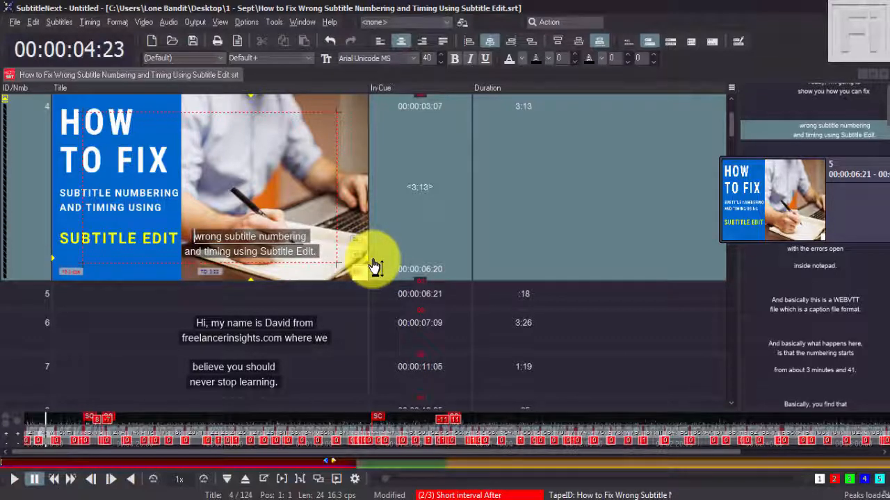
Step: Export the subtitles as a SubRip (.srt) file using the existing file name in the Sept folder
click(14, 22)
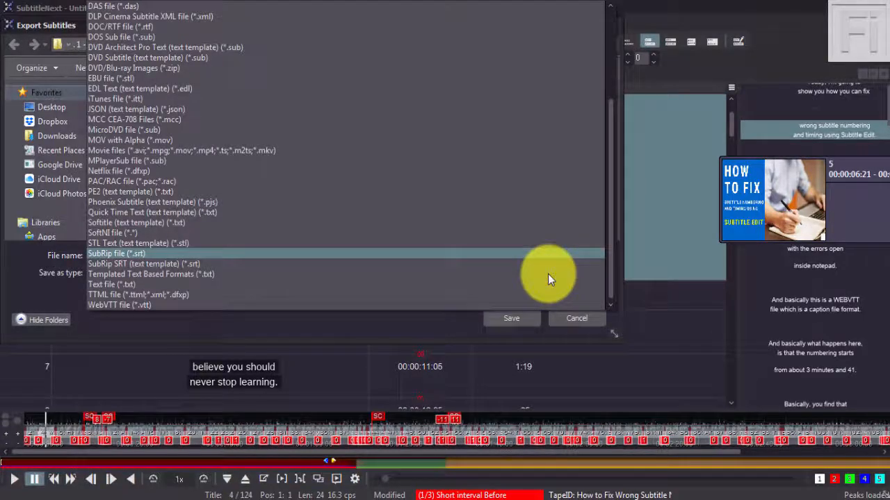
mouse_move(155, 76)
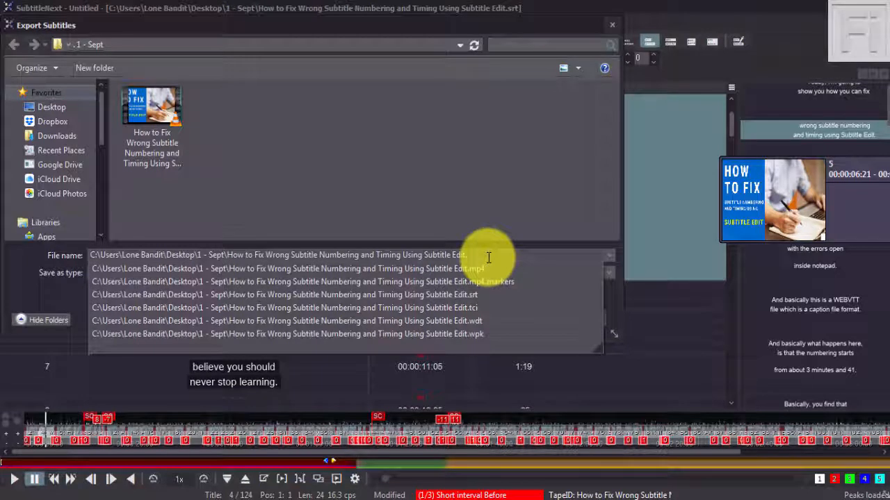
click(286, 268)
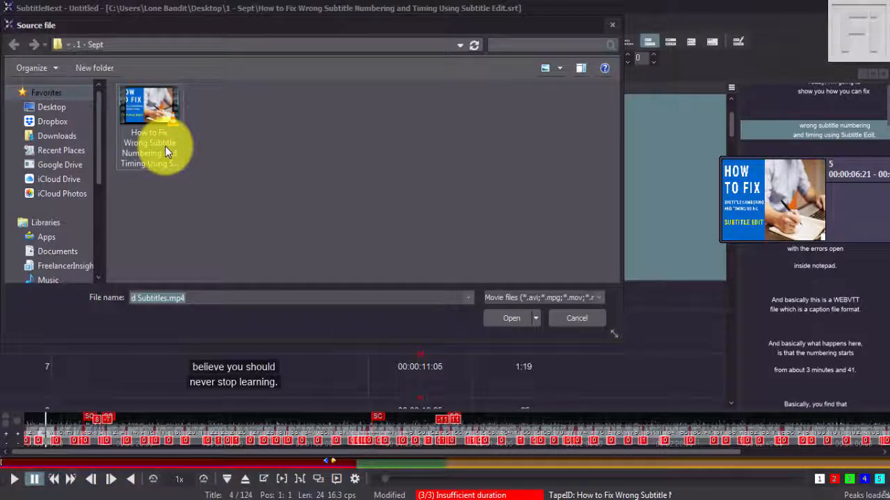
Step: Select the How to Fix MP4 as the Movie Burn source video
click(150, 128)
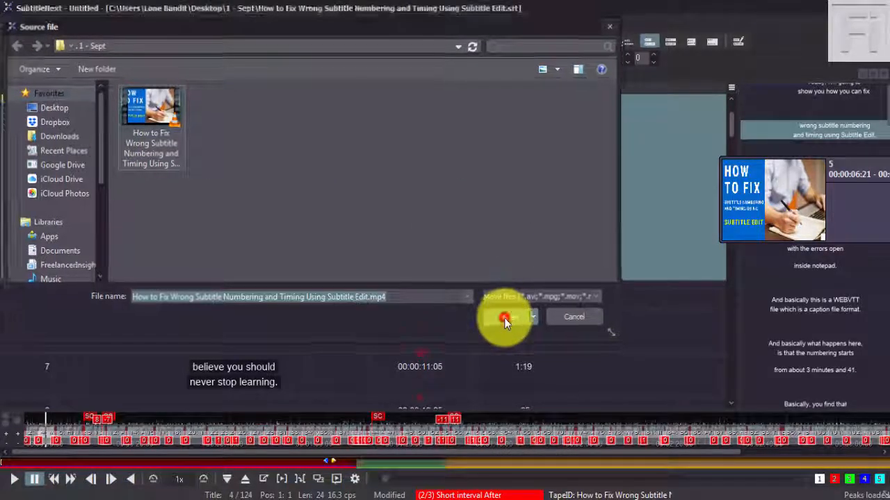
click(506, 316)
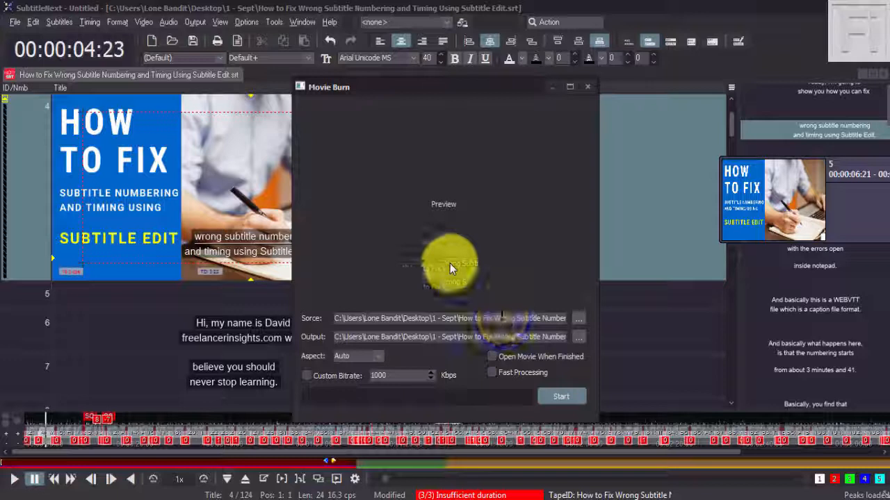
mouse_move(410, 170)
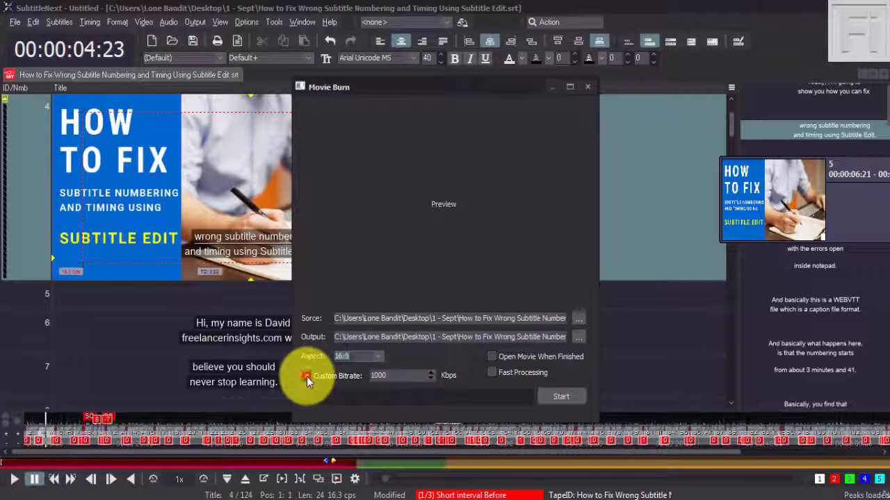
Step: Enable a custom 5000 kbps bitrate for the 16:9 output and start the burn
click(306, 375)
text(5000)
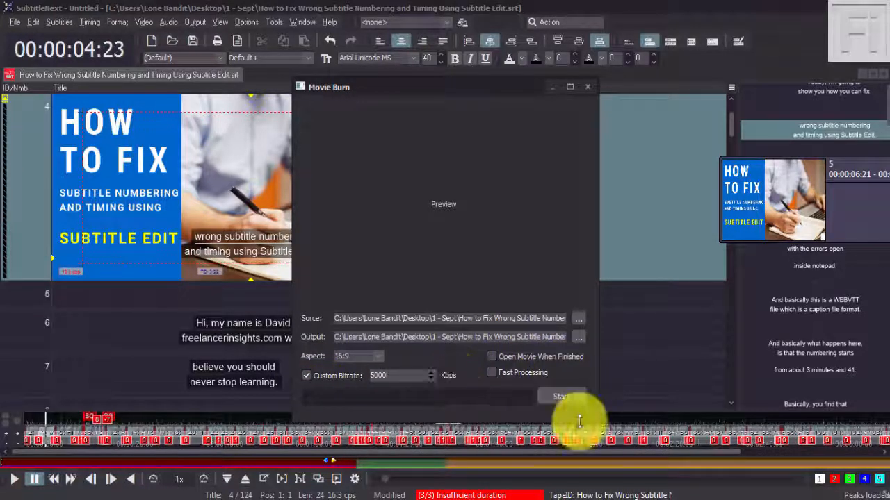
click(562, 396)
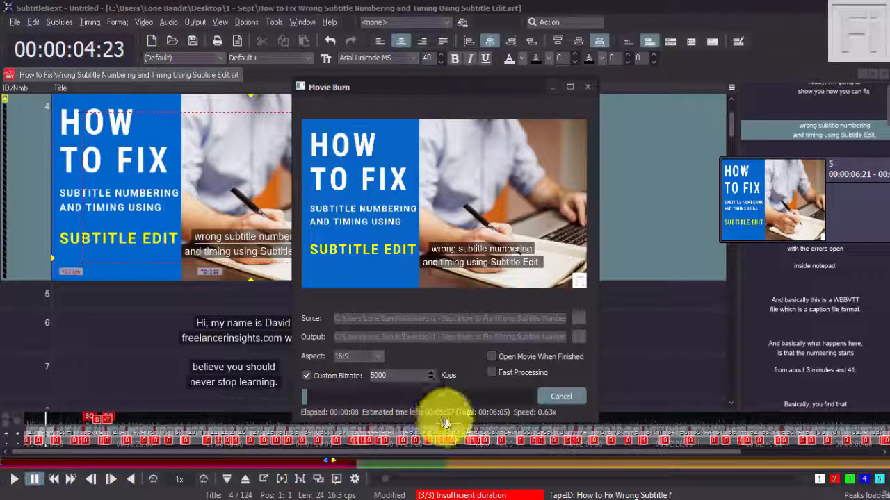
mouse_move(688, 295)
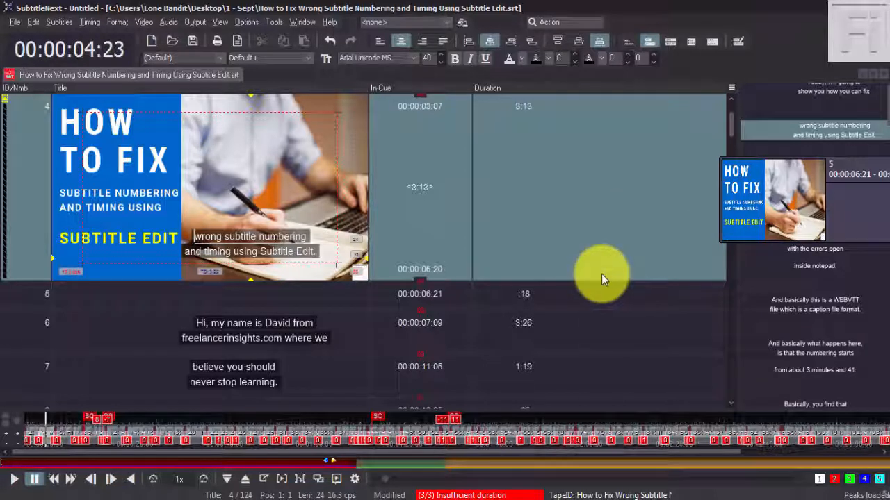
mouse_move(591, 248)
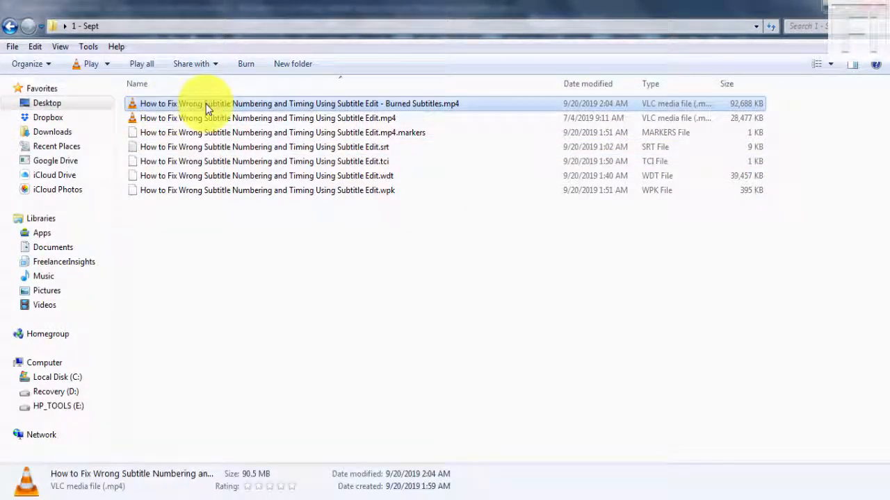
mouse_move(208, 108)
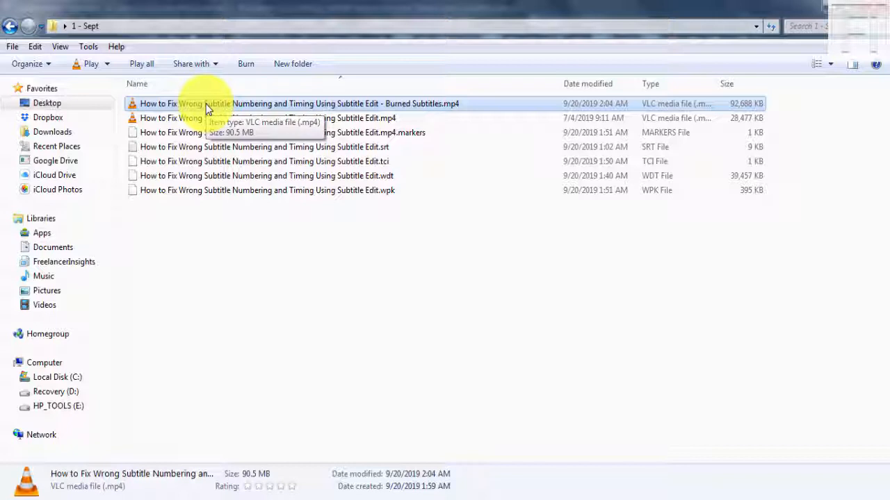
mouse_move(208, 108)
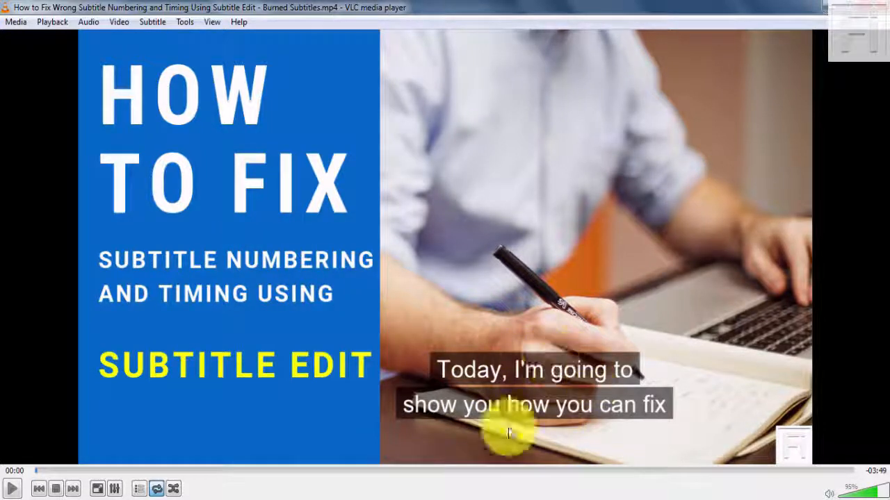
mouse_move(320, 404)
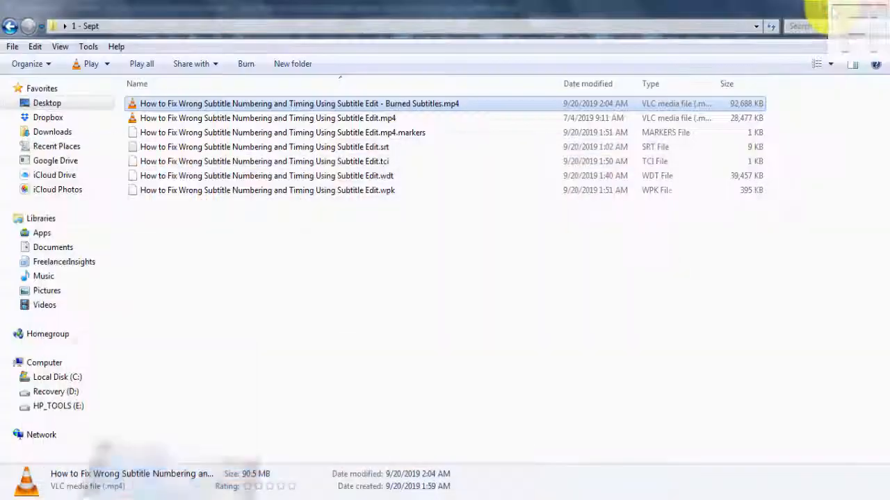
Step: Close VLC and return to the Sept folder showing the burned MP4
click(807, 26)
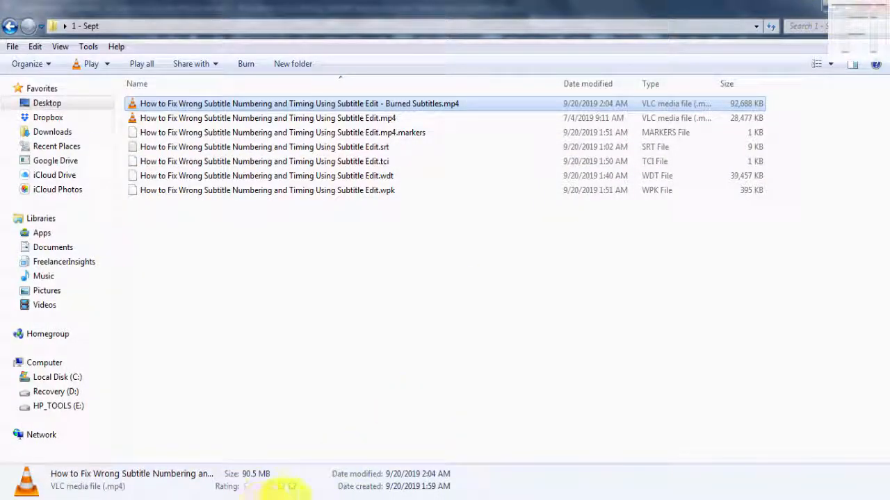
double_click(265, 147)
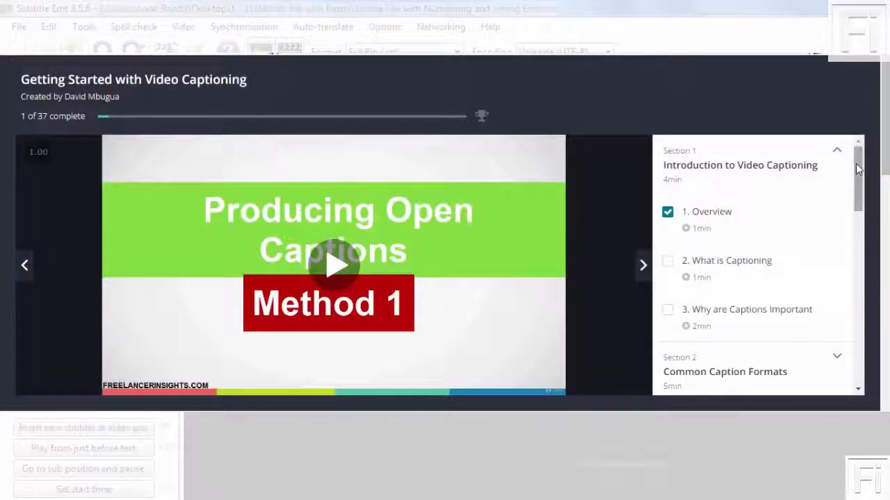
Step: Scroll the course curriculum down to Section 9, How to Prepare Open Captions
scroll(down, 3)
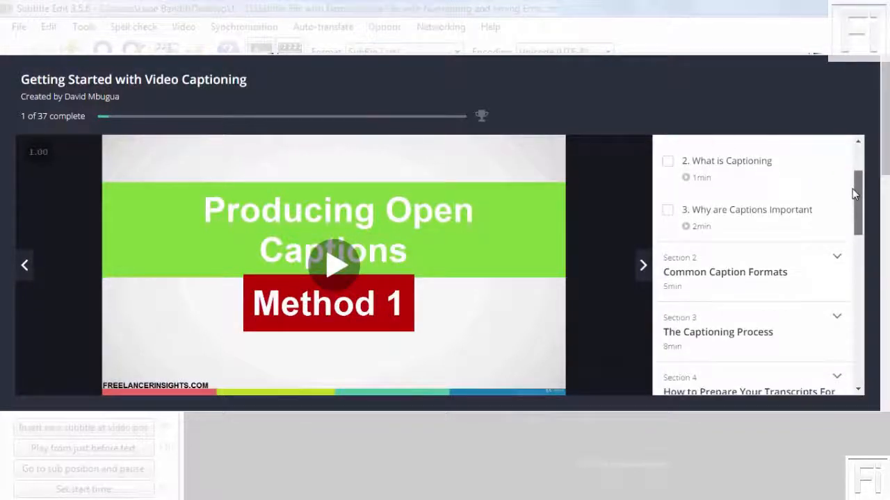
scroll(down, 3)
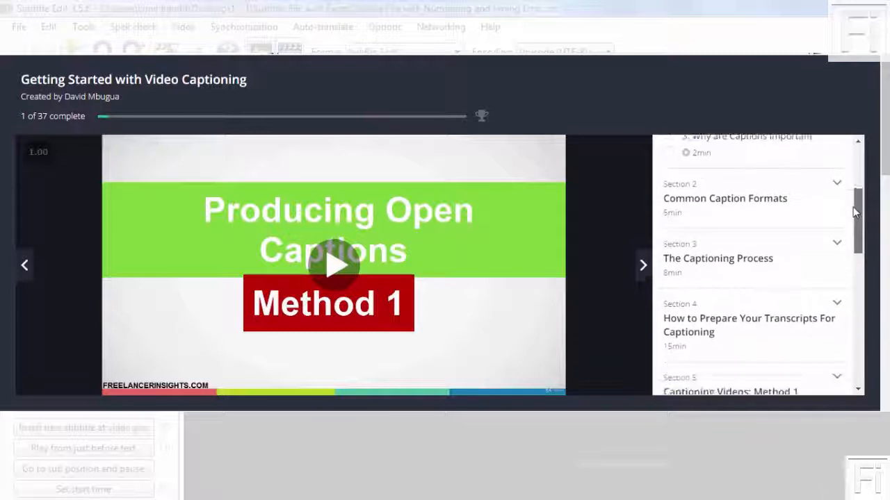
scroll(down, 3)
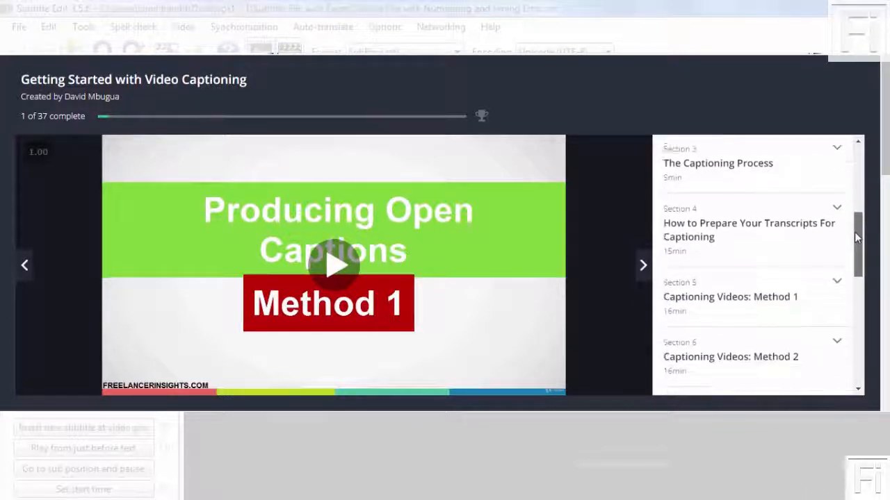
scroll(down, 3)
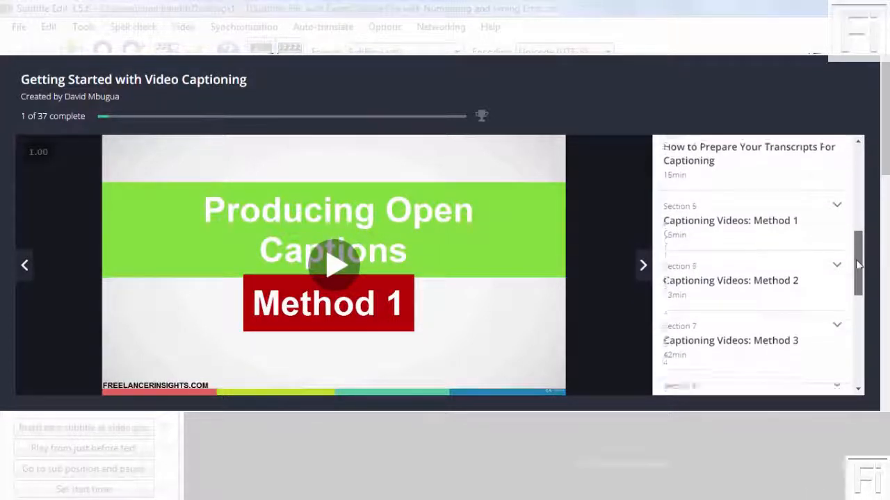
scroll(down, 3)
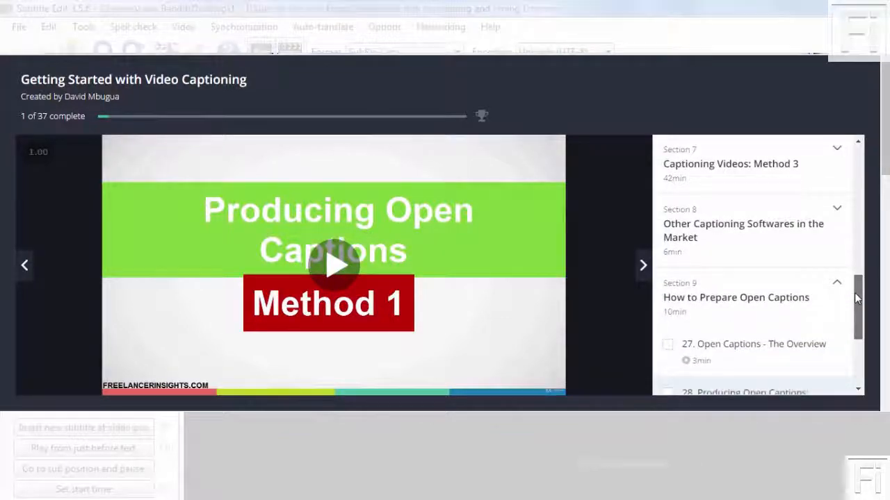